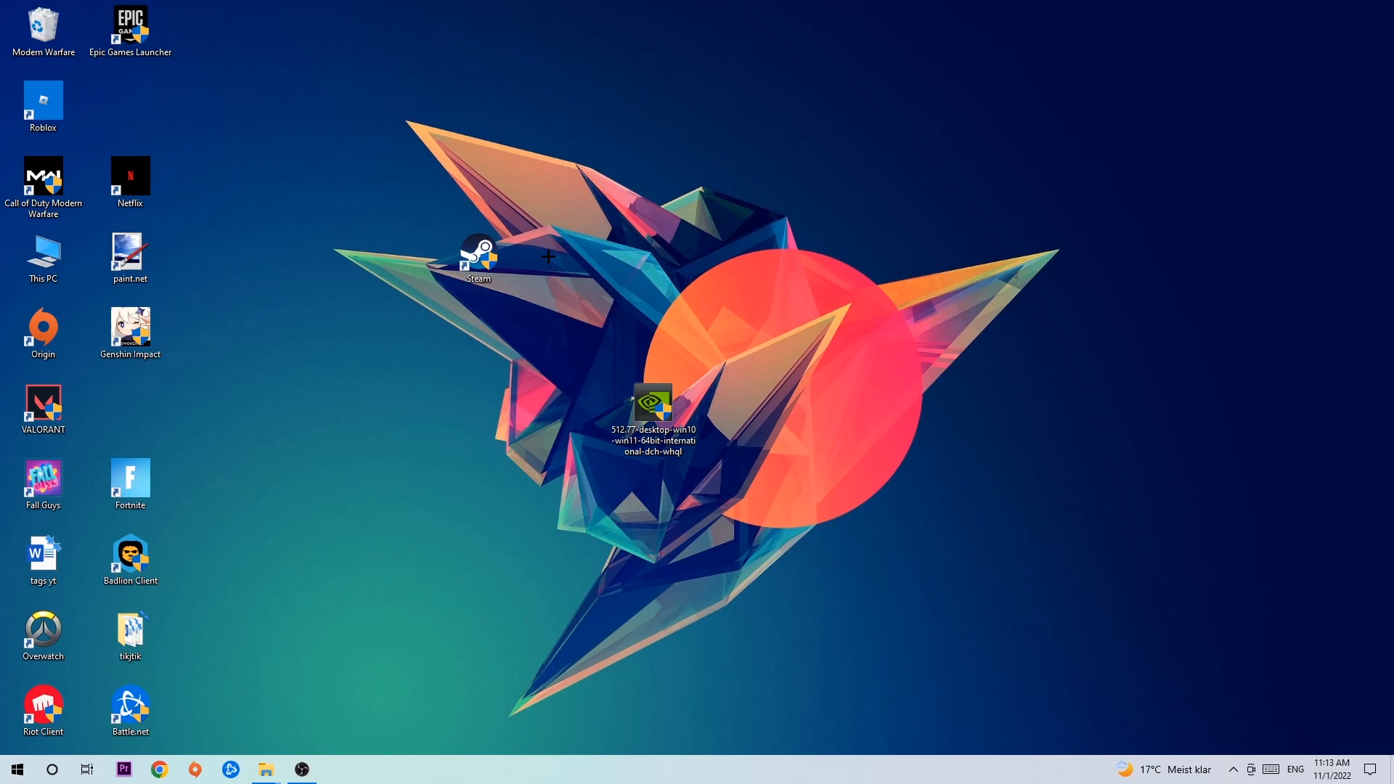
- Switch the keyboard input language from English to German (Germany)
click(1294, 769)
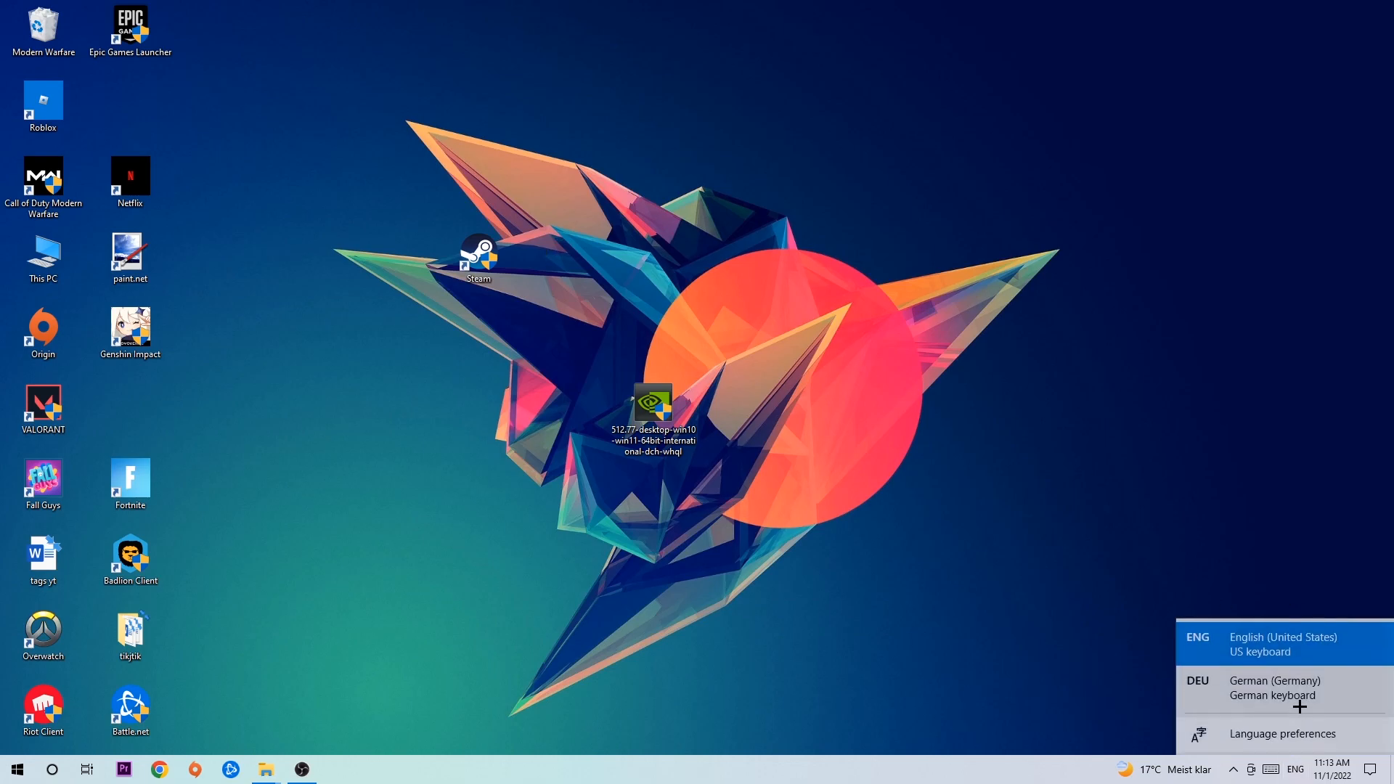
click(1280, 687)
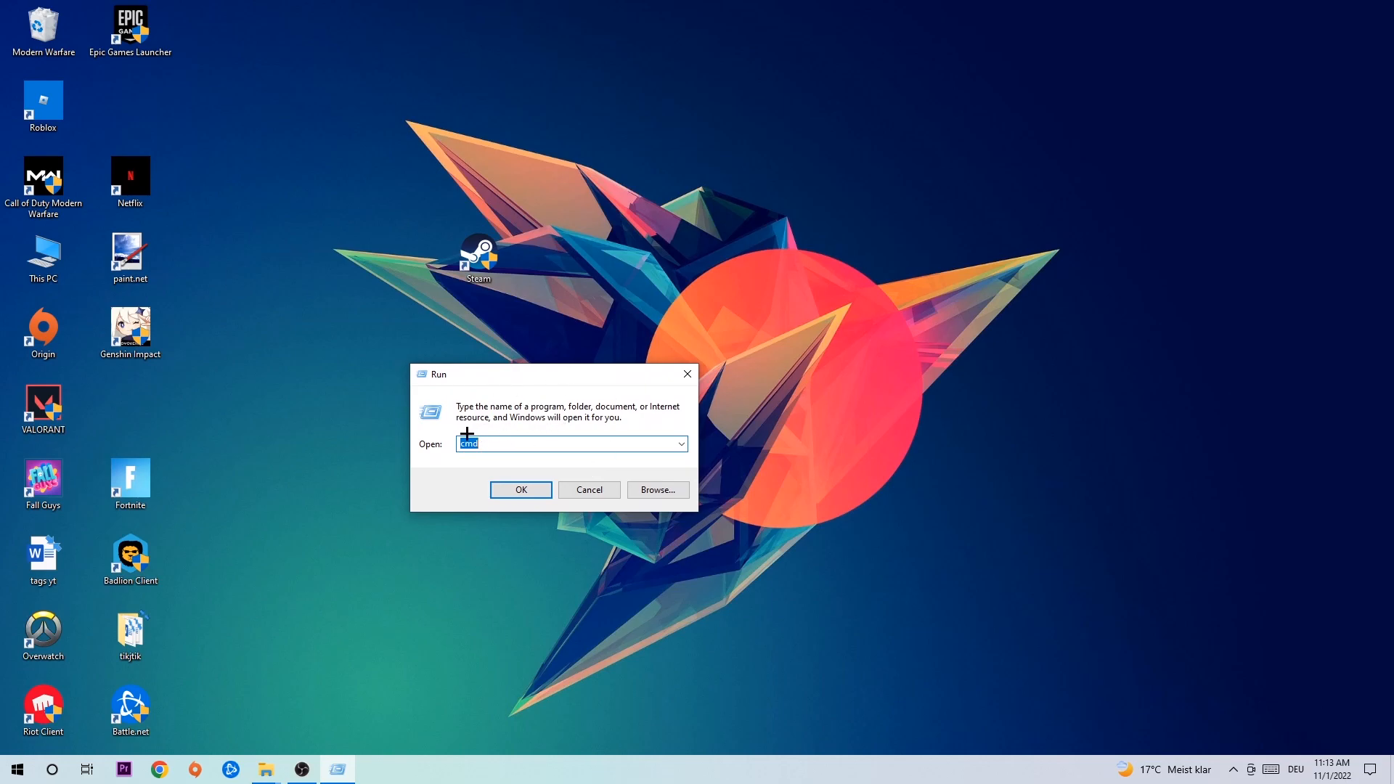
- Launch cmd maximized and run ipconfig /flushdns to clear the DNS cache
click(520, 490)
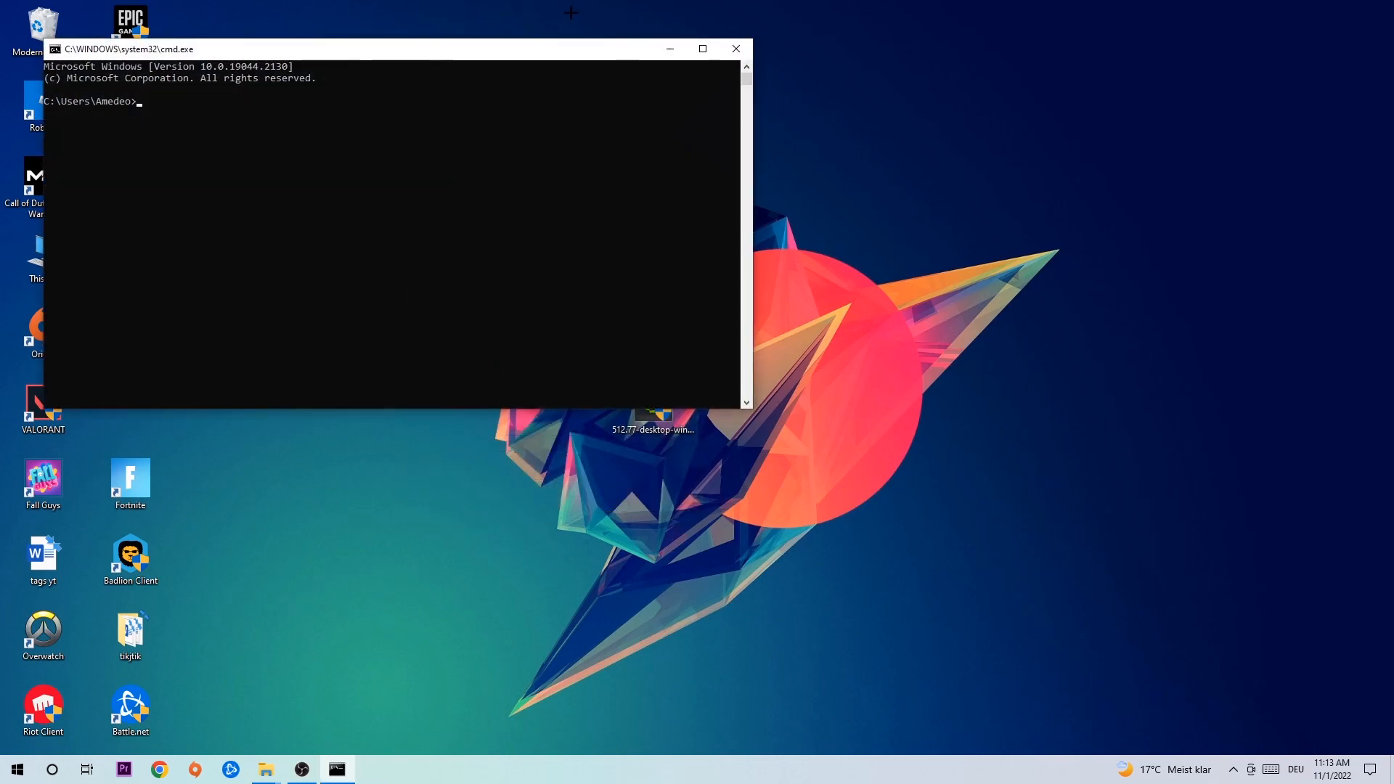
click(701, 49)
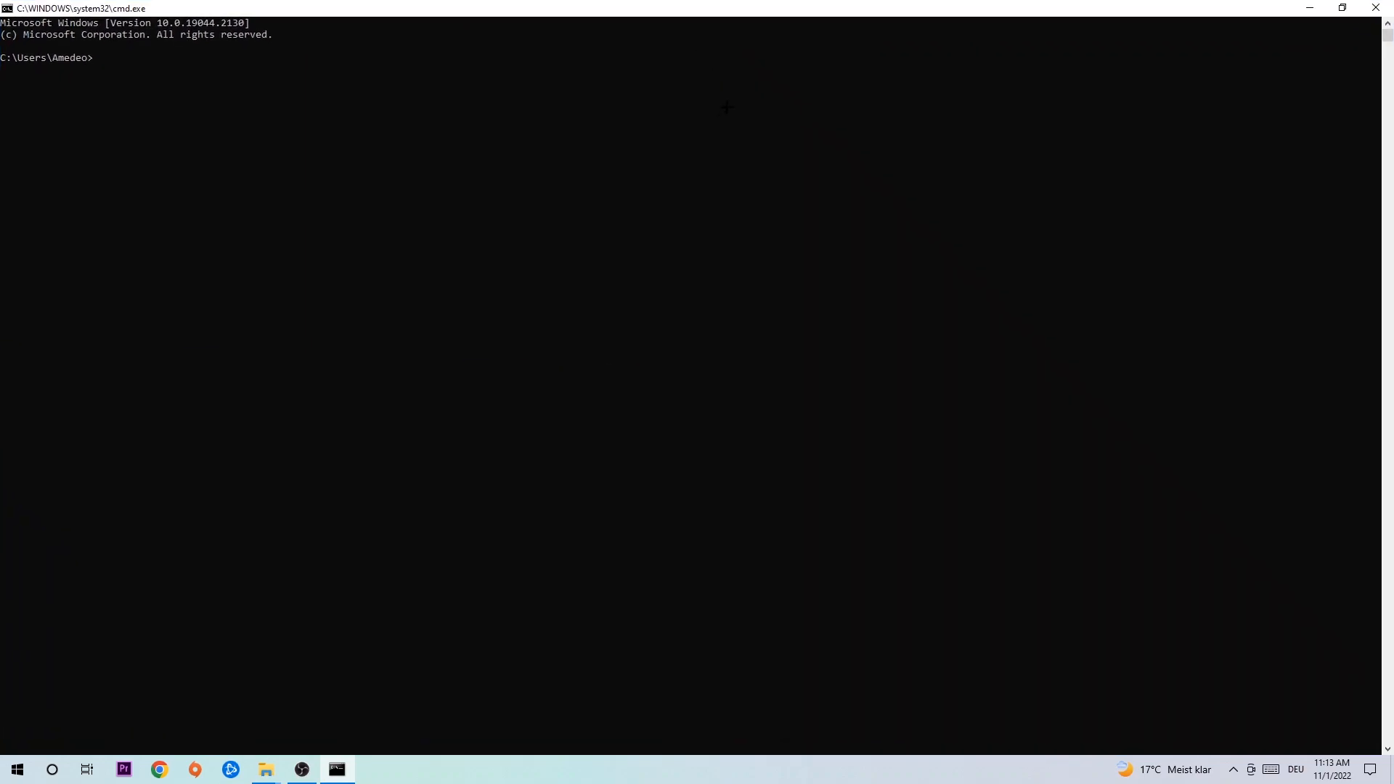
text(ip)
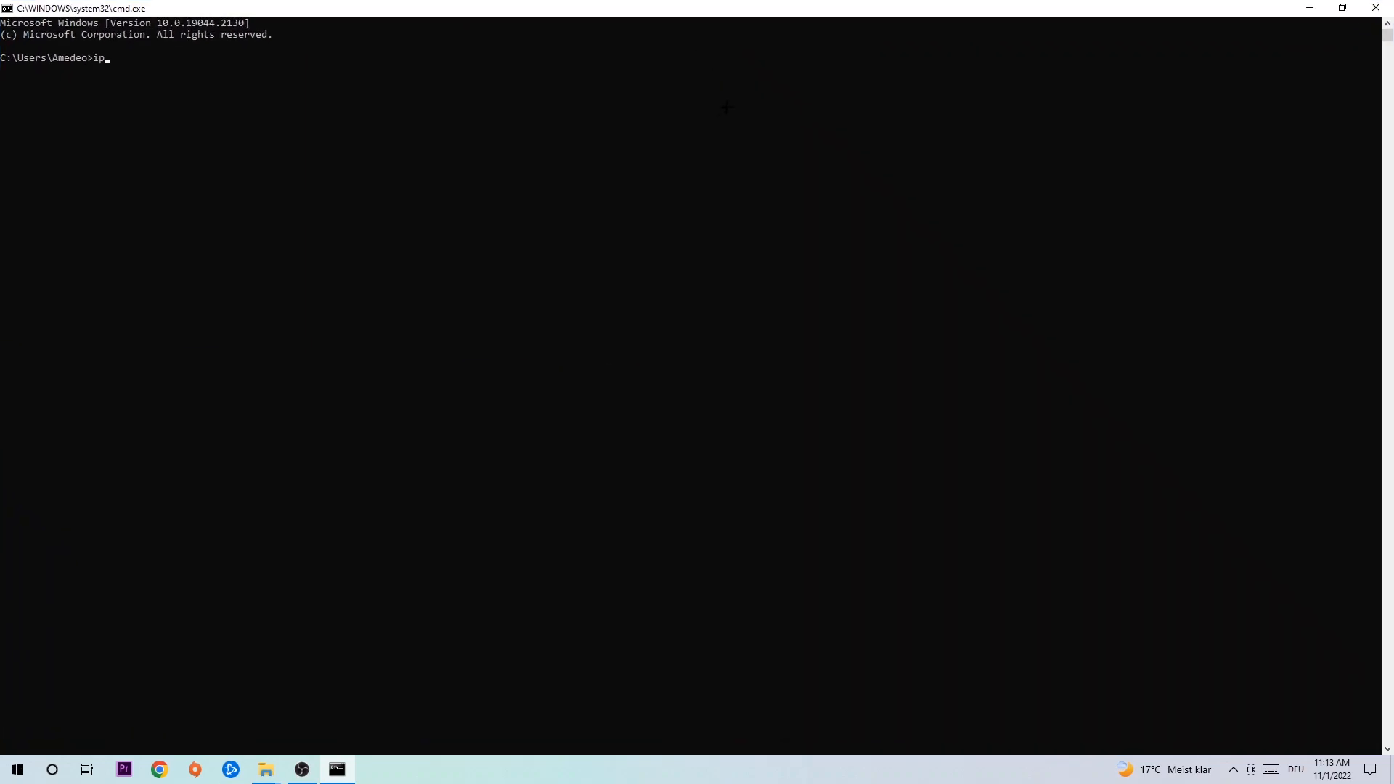
text(config)
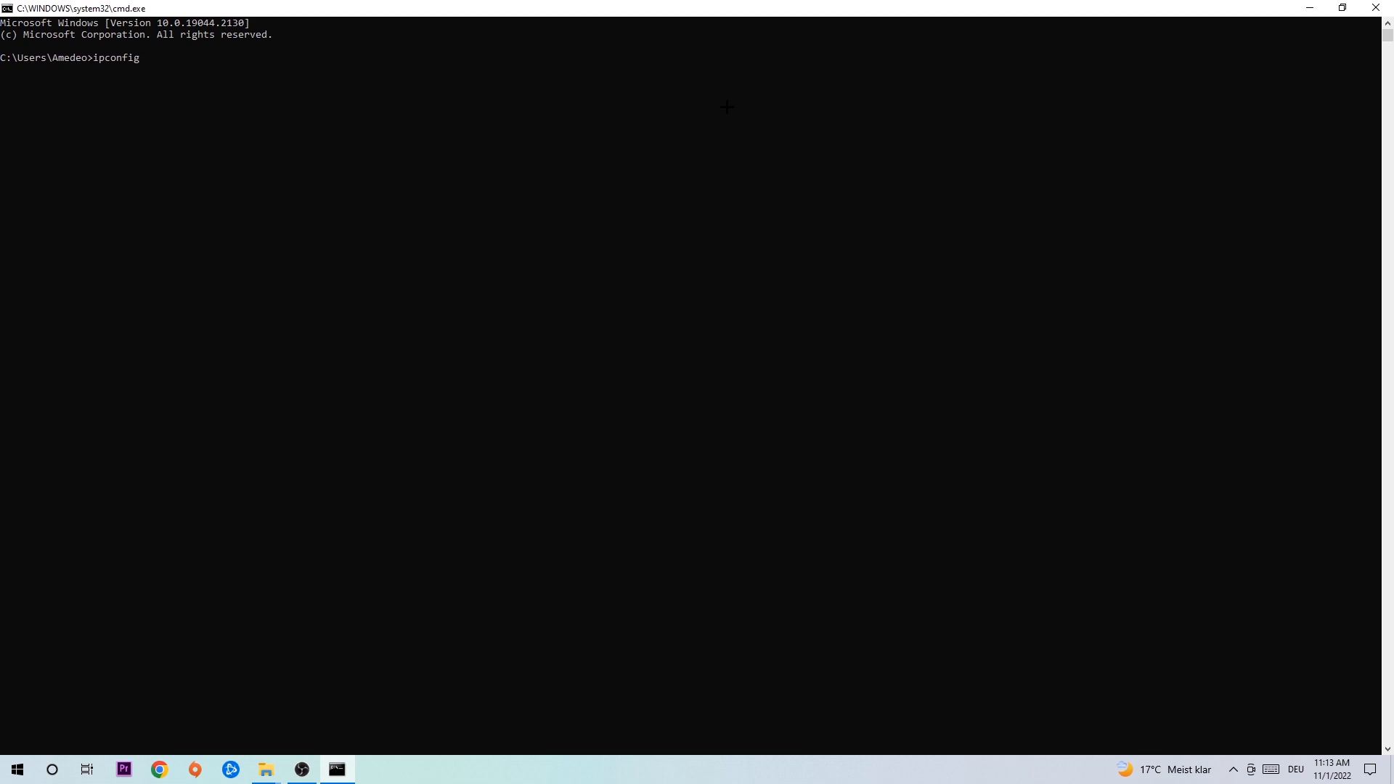
text(/flushdns)
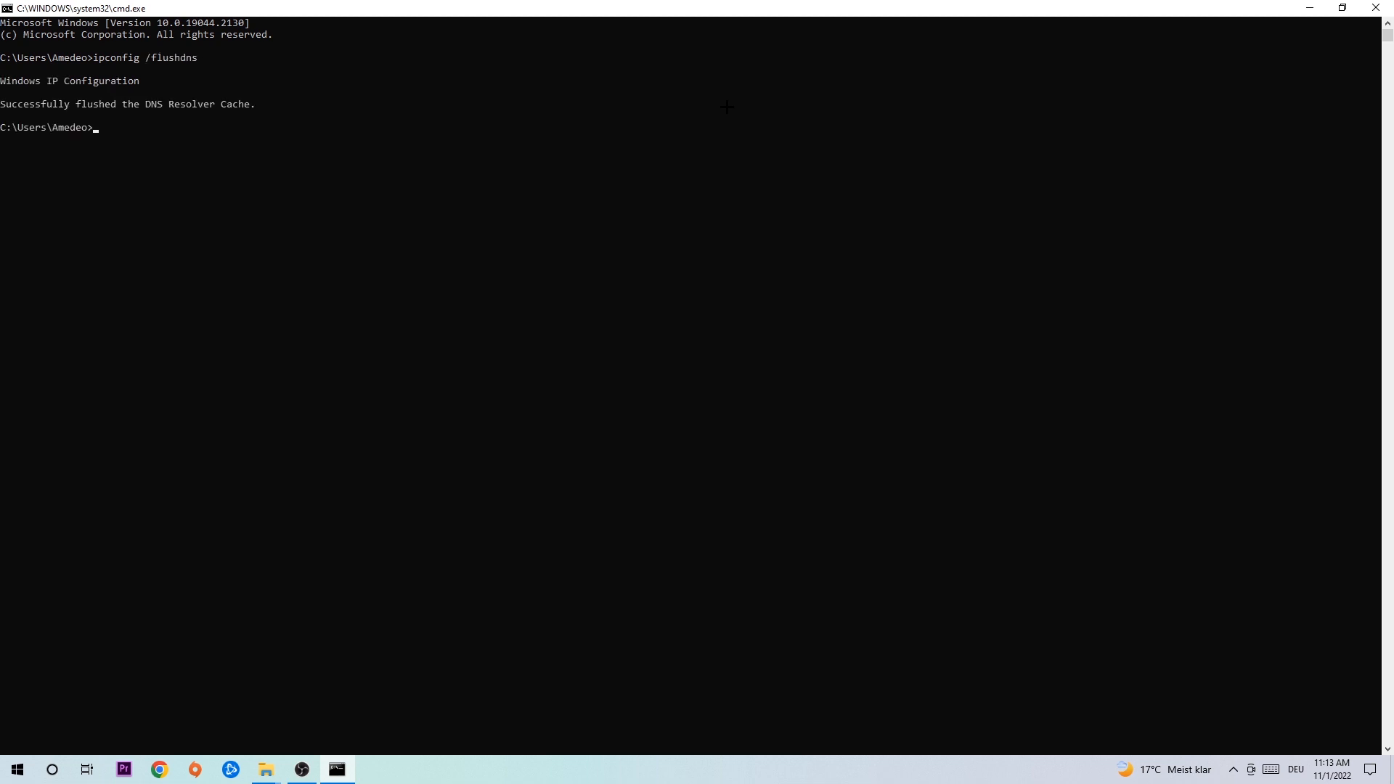
mouse_move(217, 120)
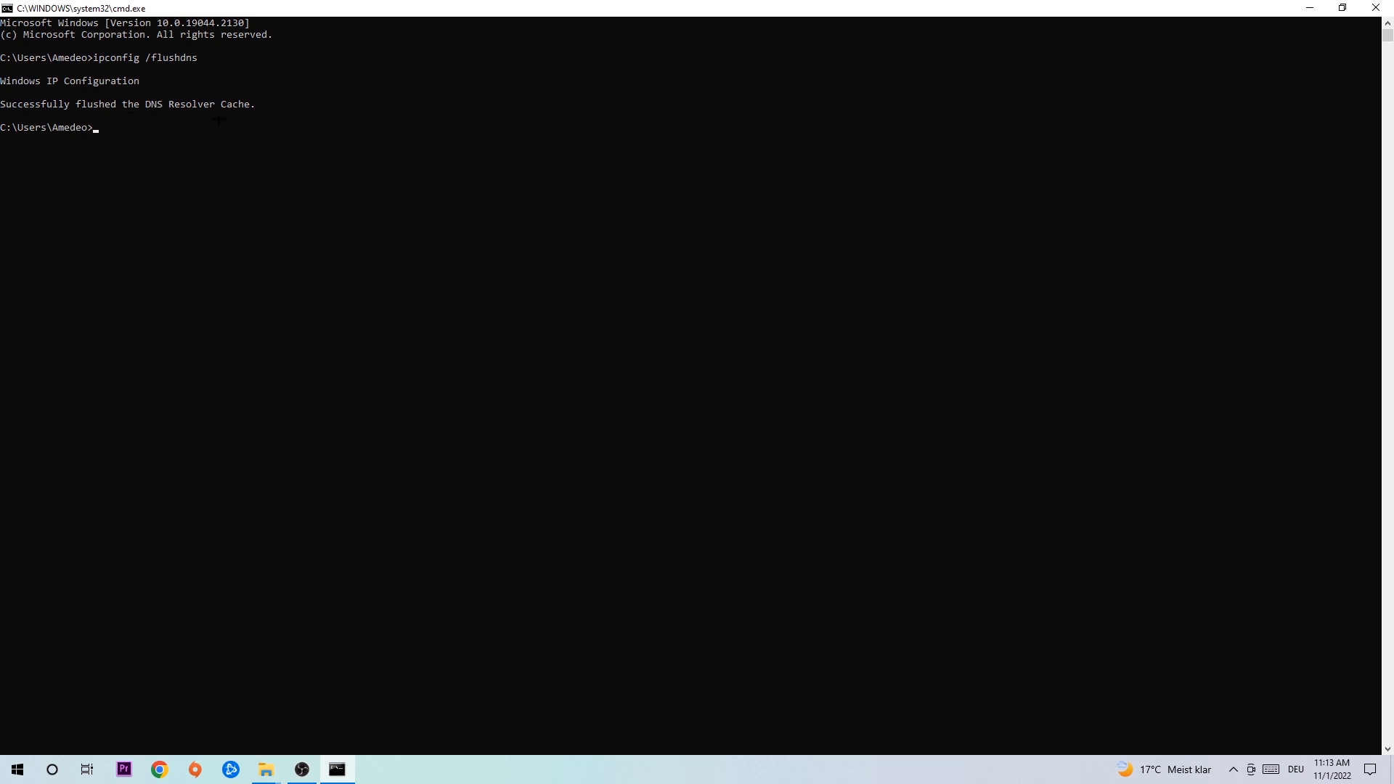
- Close Command Prompt and reach Network and Sharing Center via Settings' Network & Internet page
click(336, 769)
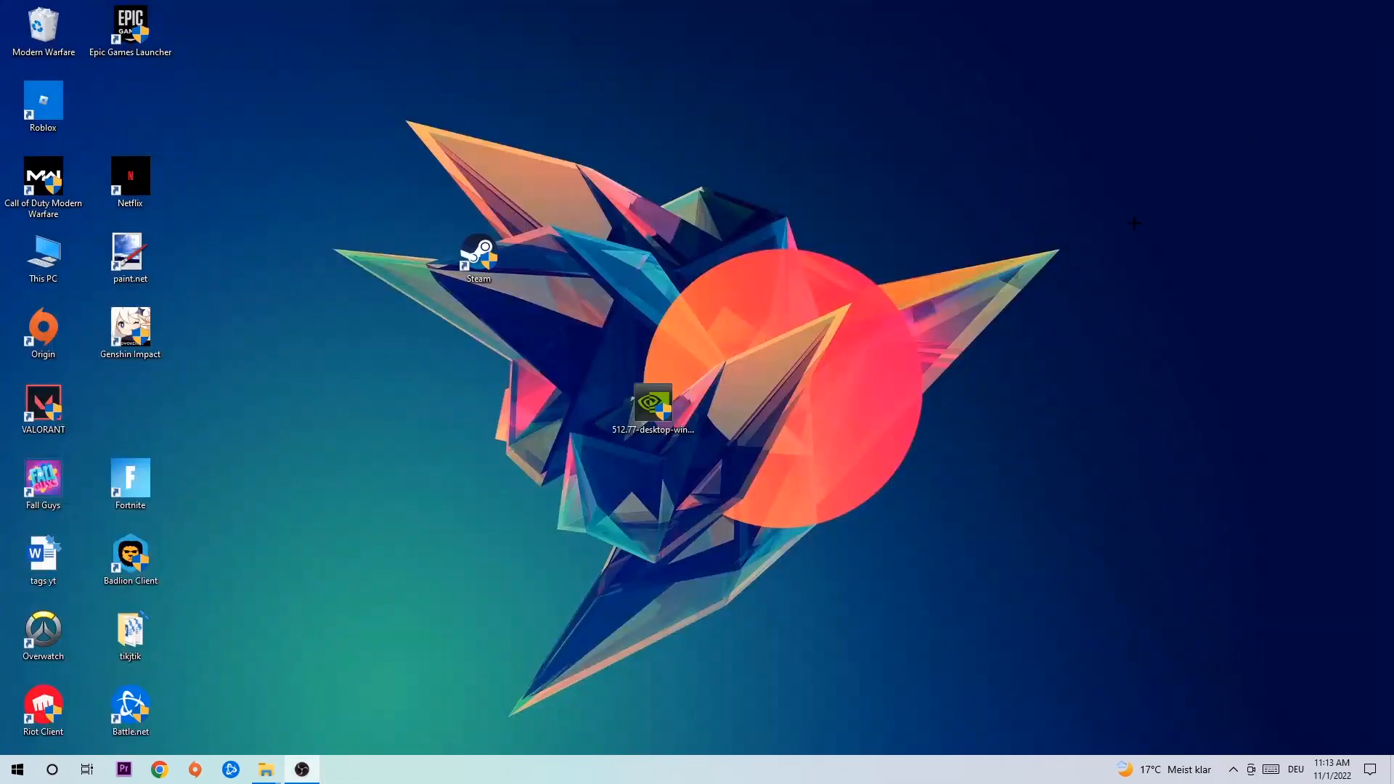
click(16, 768)
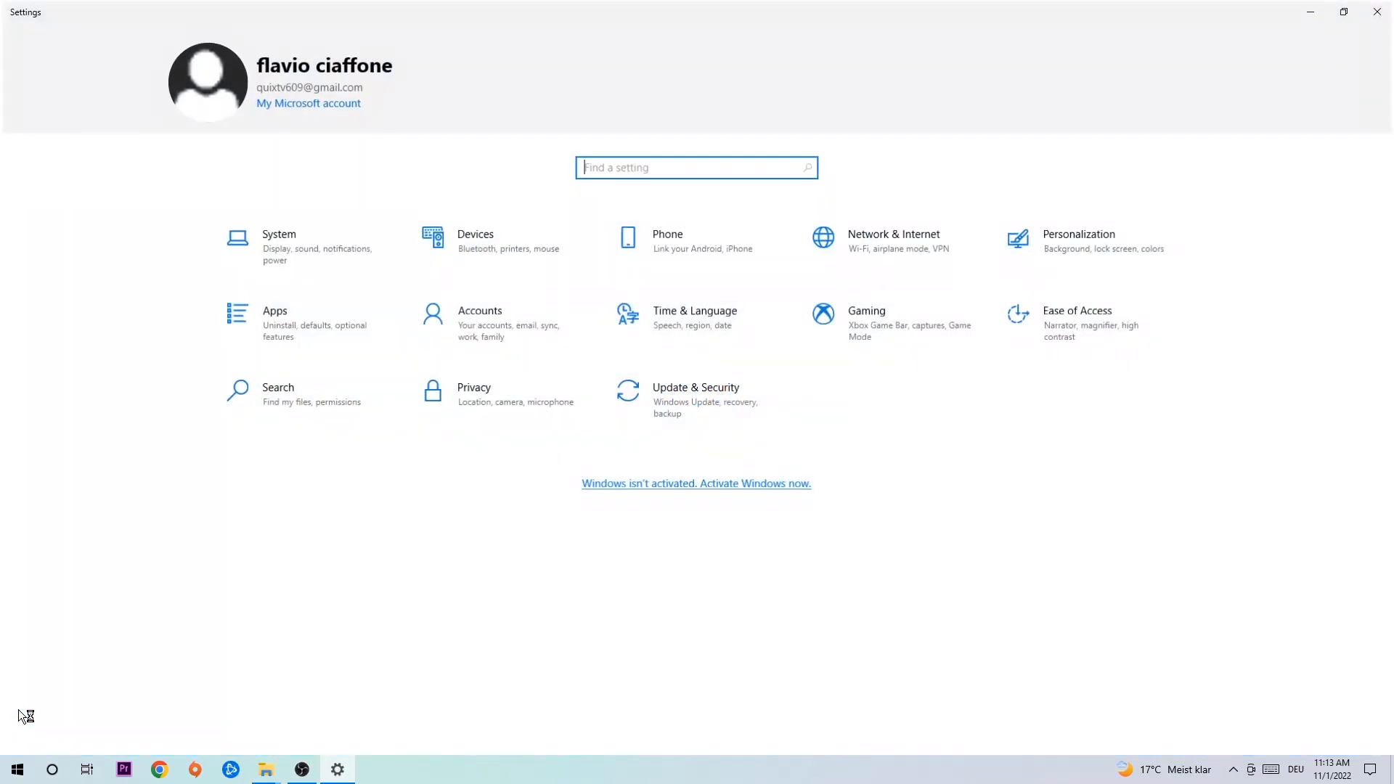
click(894, 240)
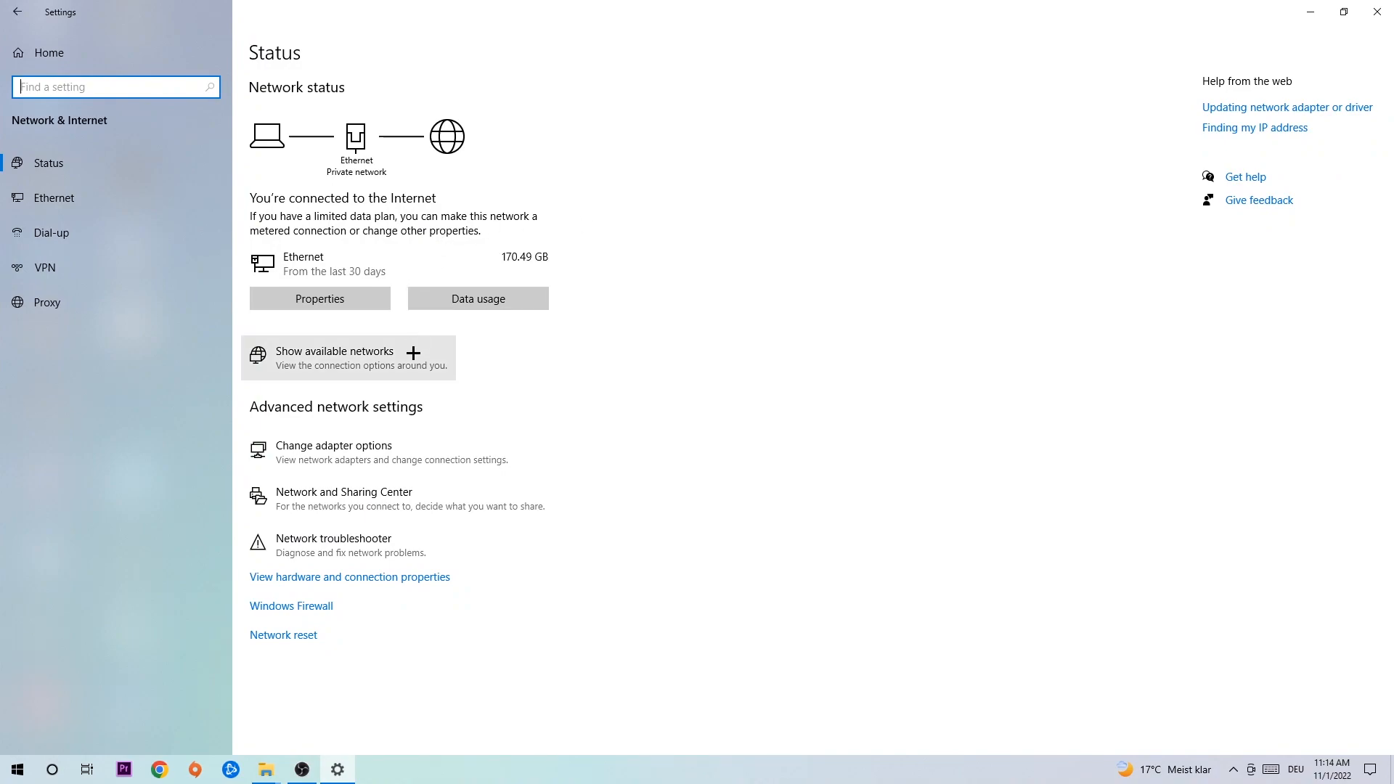
mouse_move(375, 546)
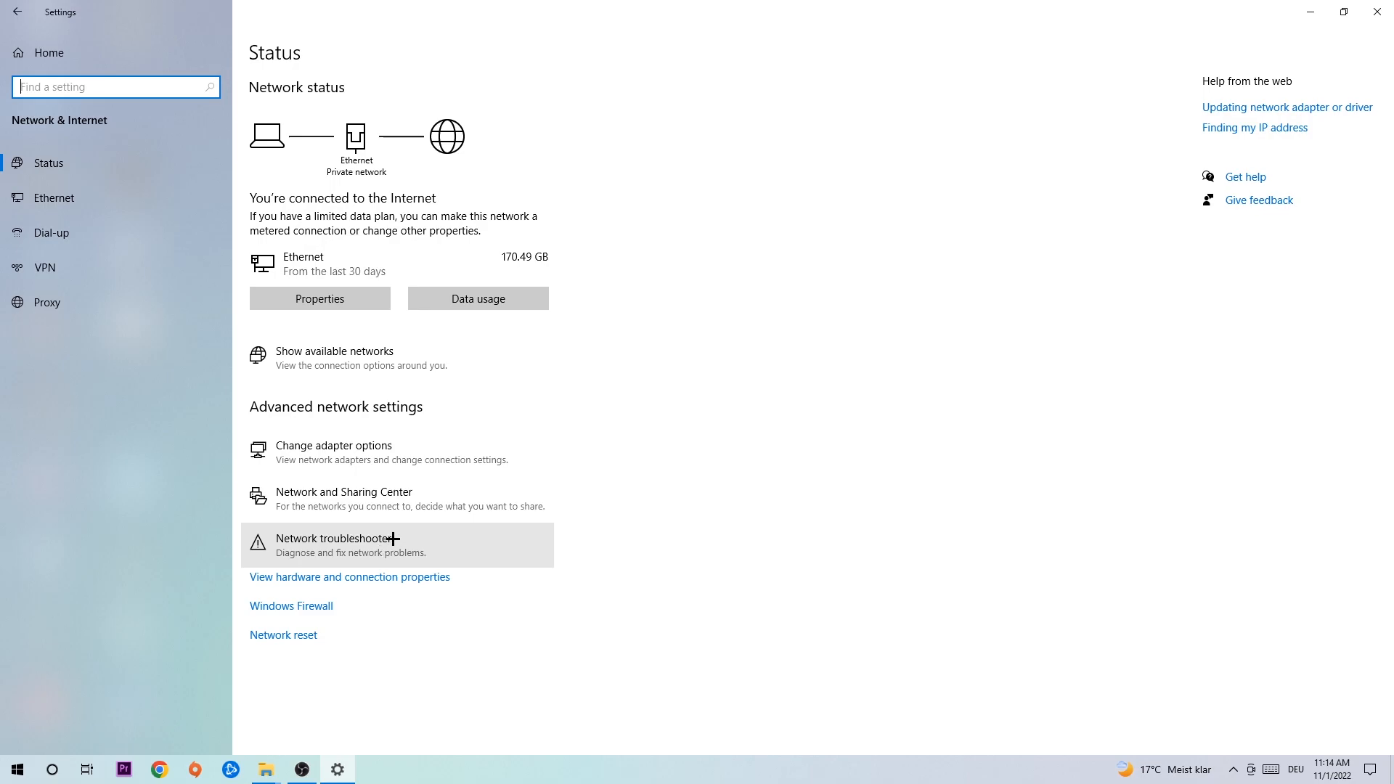
click(343, 491)
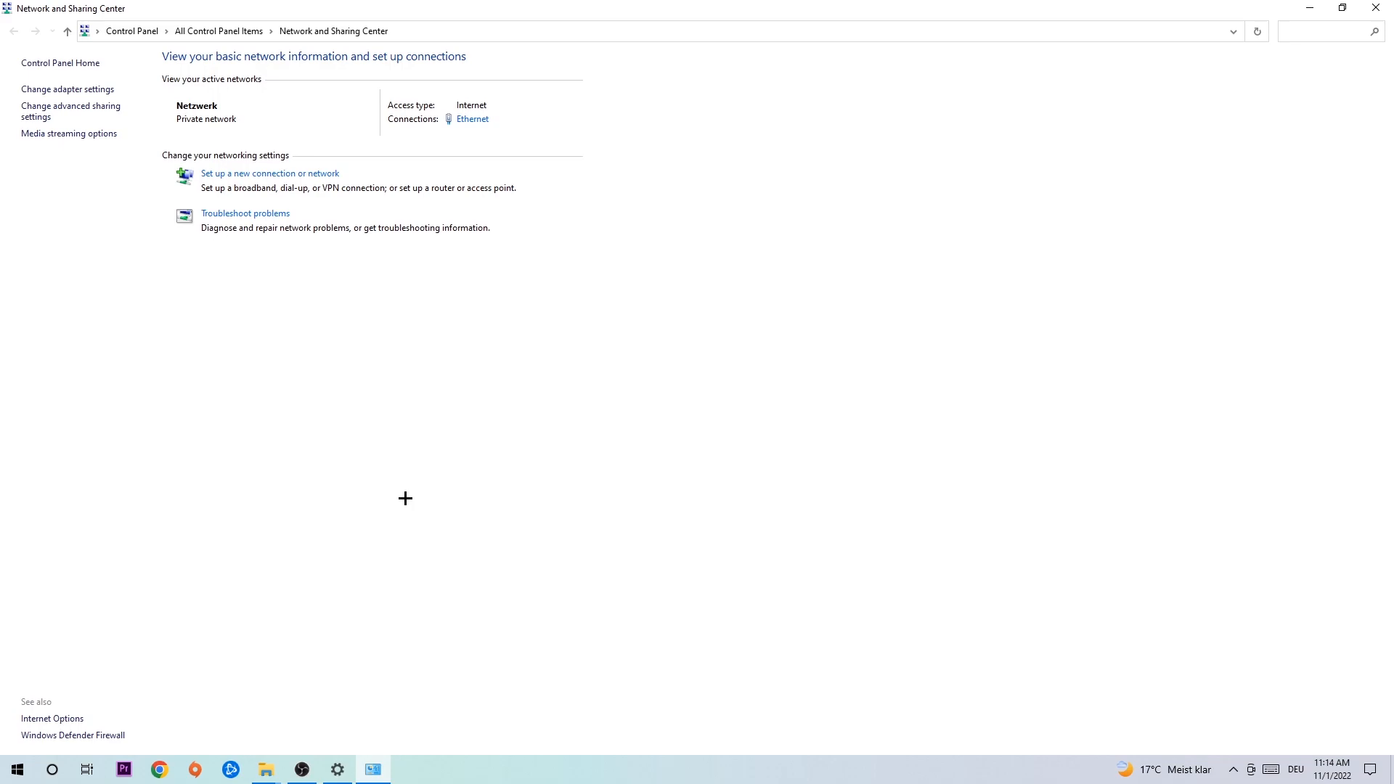
mouse_move(472, 129)
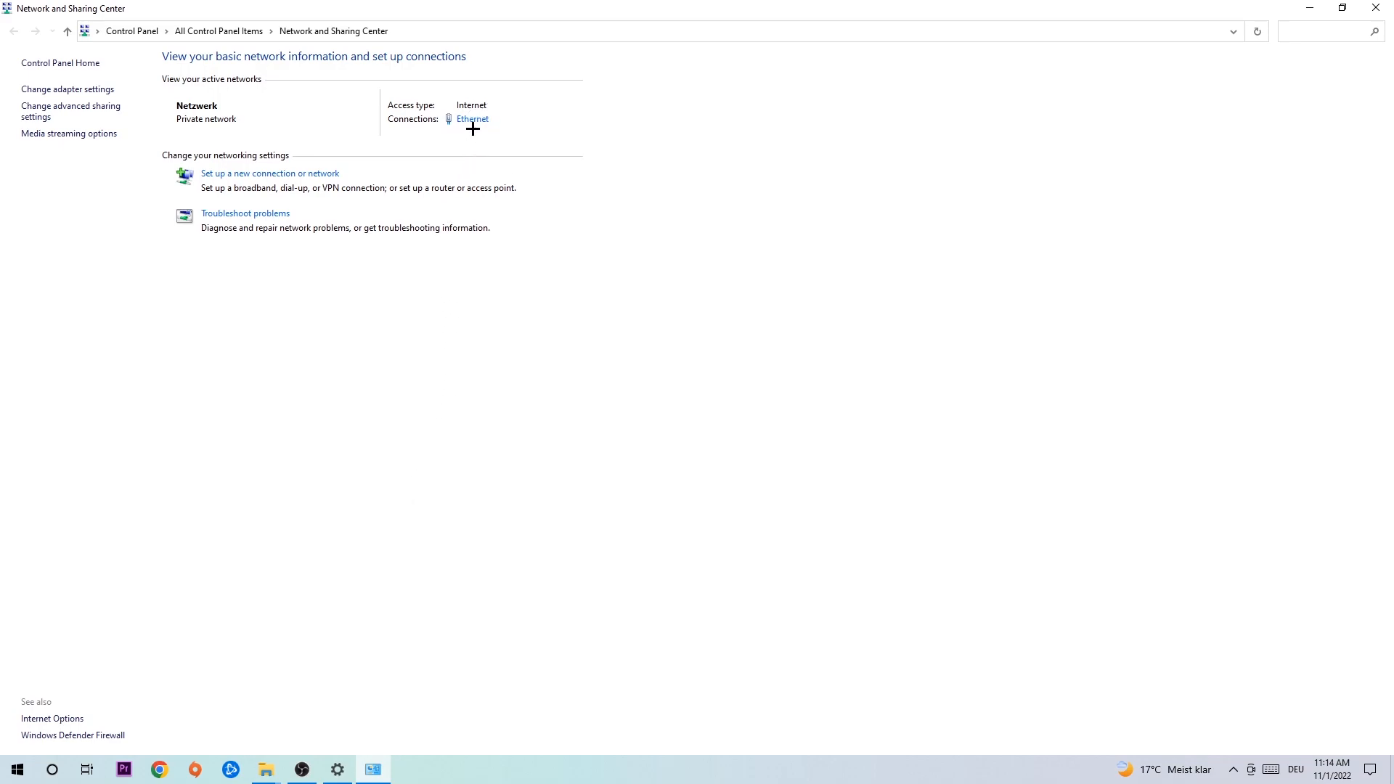
mouse_move(487, 110)
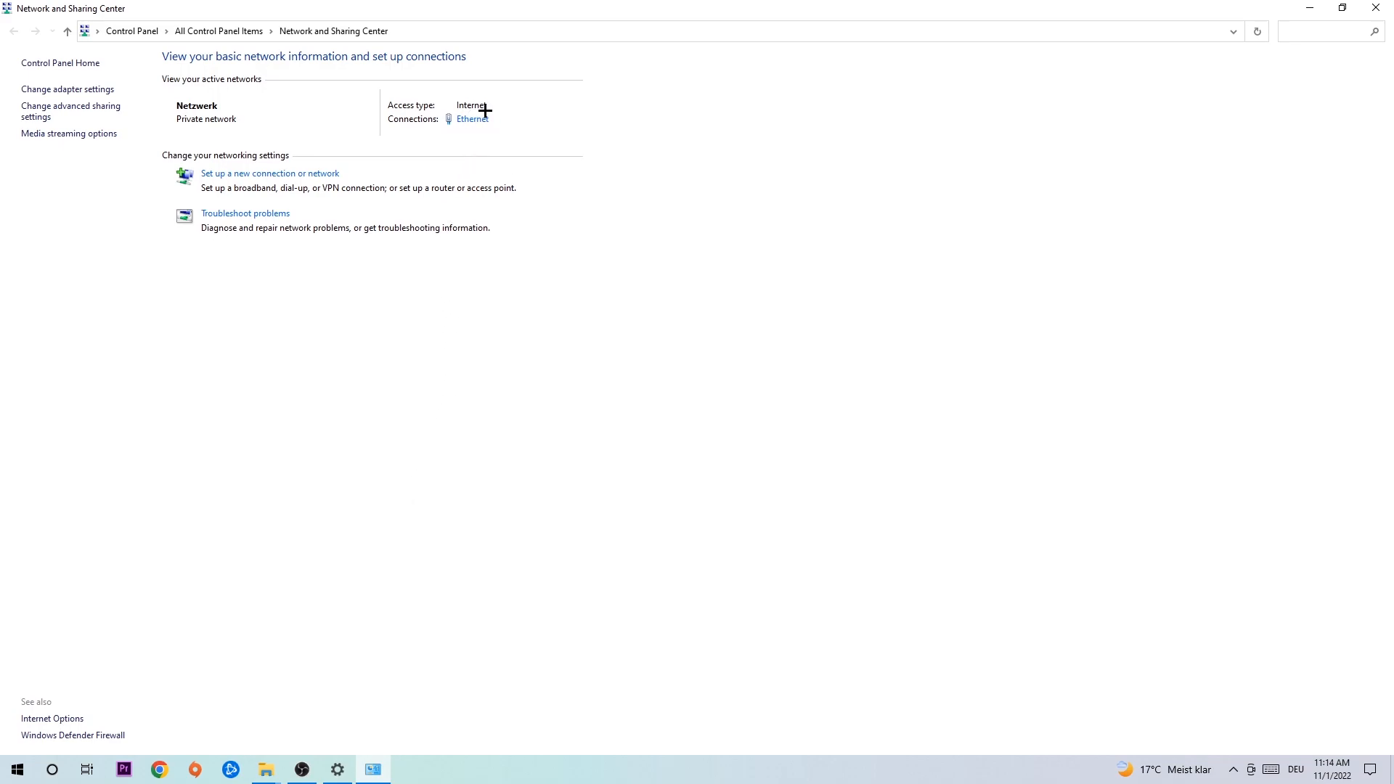
mouse_move(473, 119)
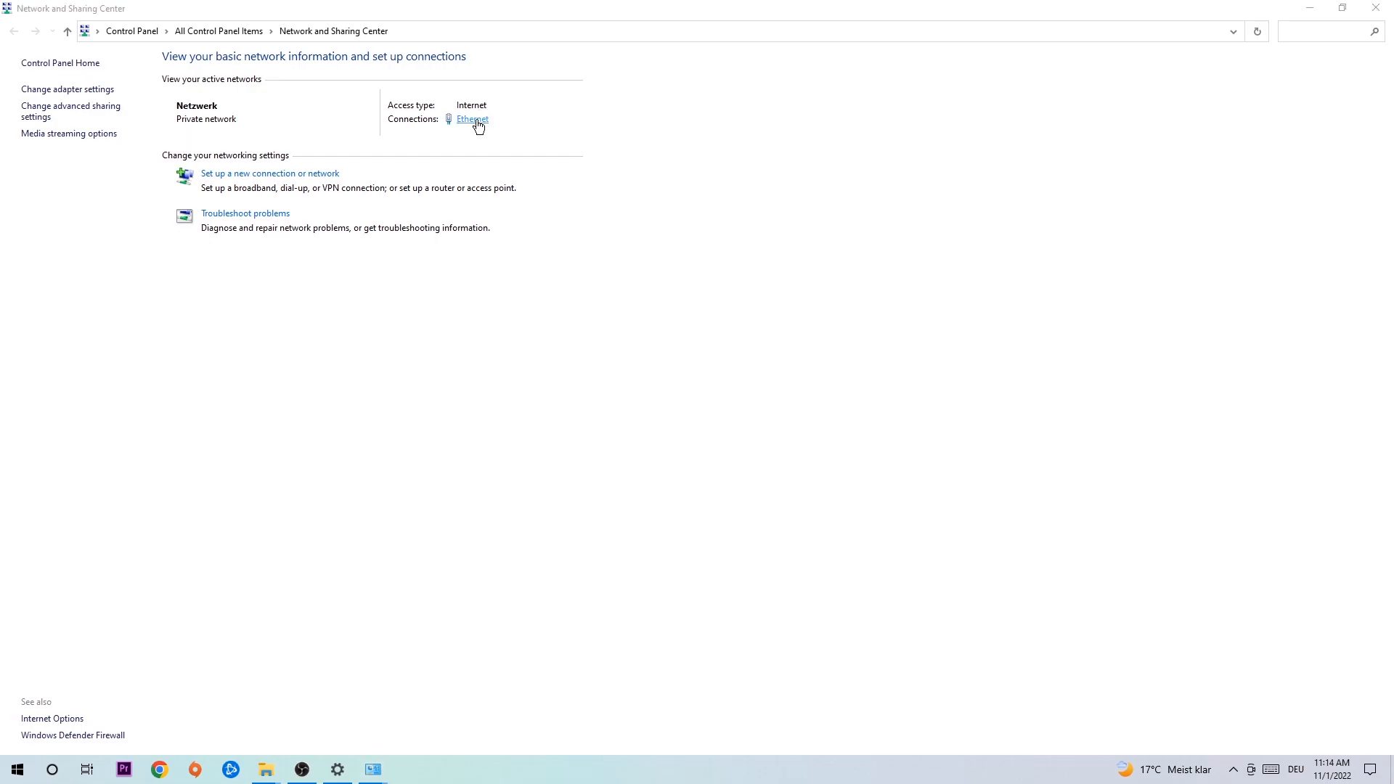
- Open the Ethernet Status dialog and then its Properties window
click(472, 119)
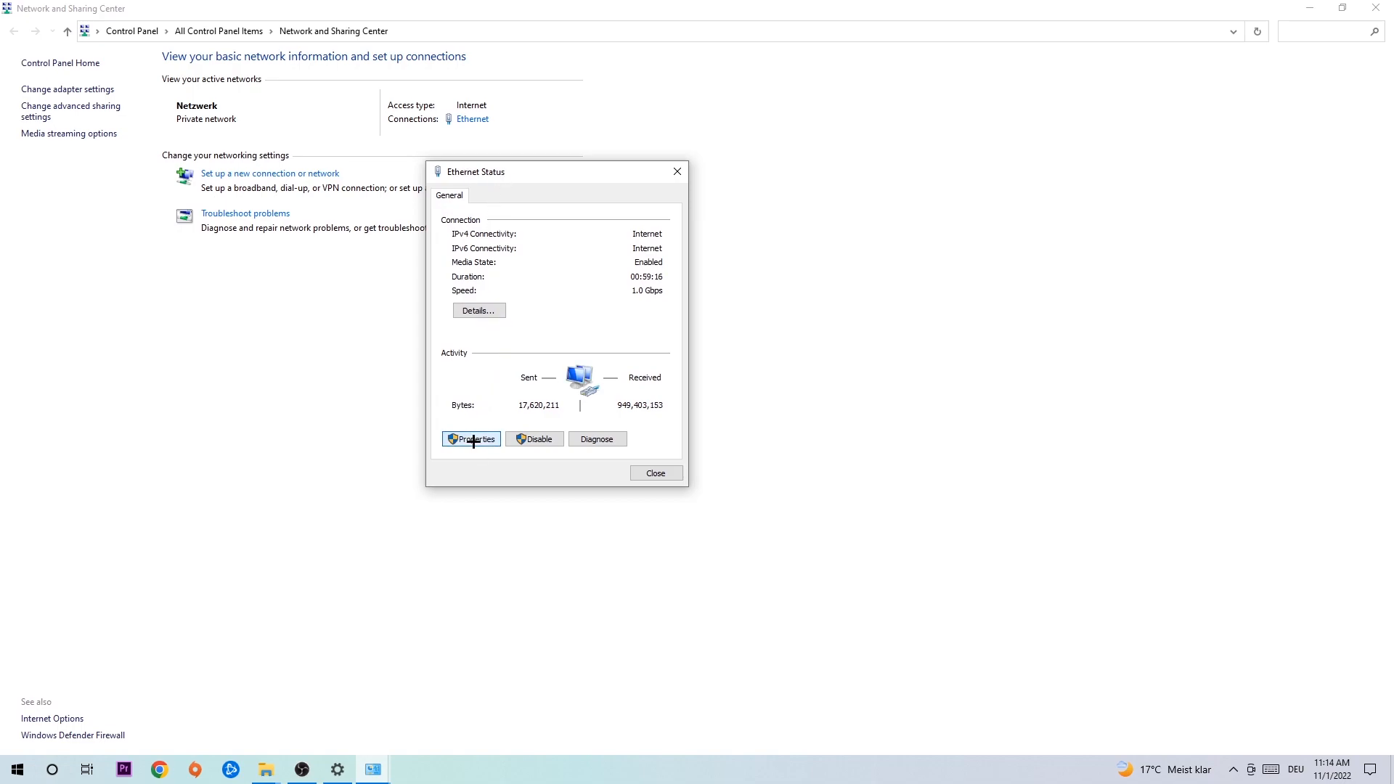
click(470, 439)
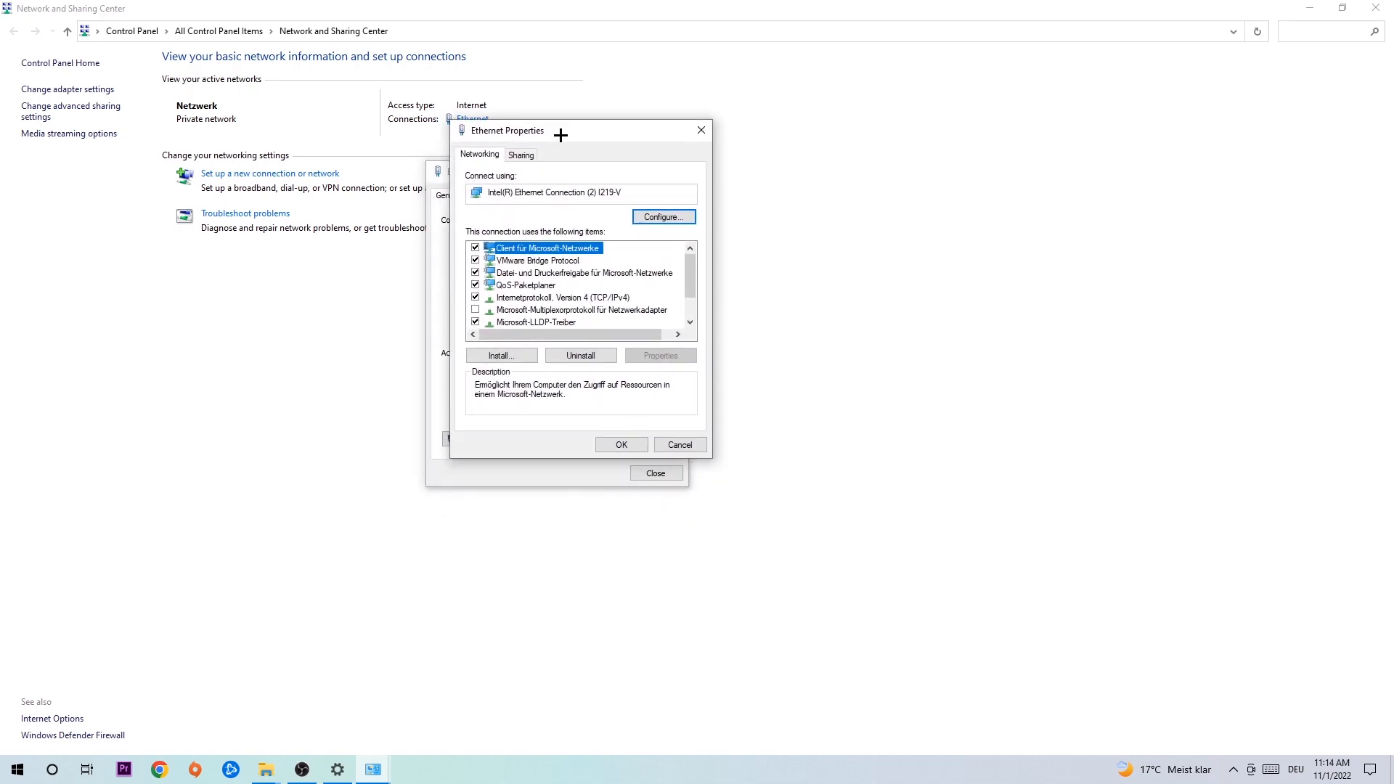
mouse_move(537, 295)
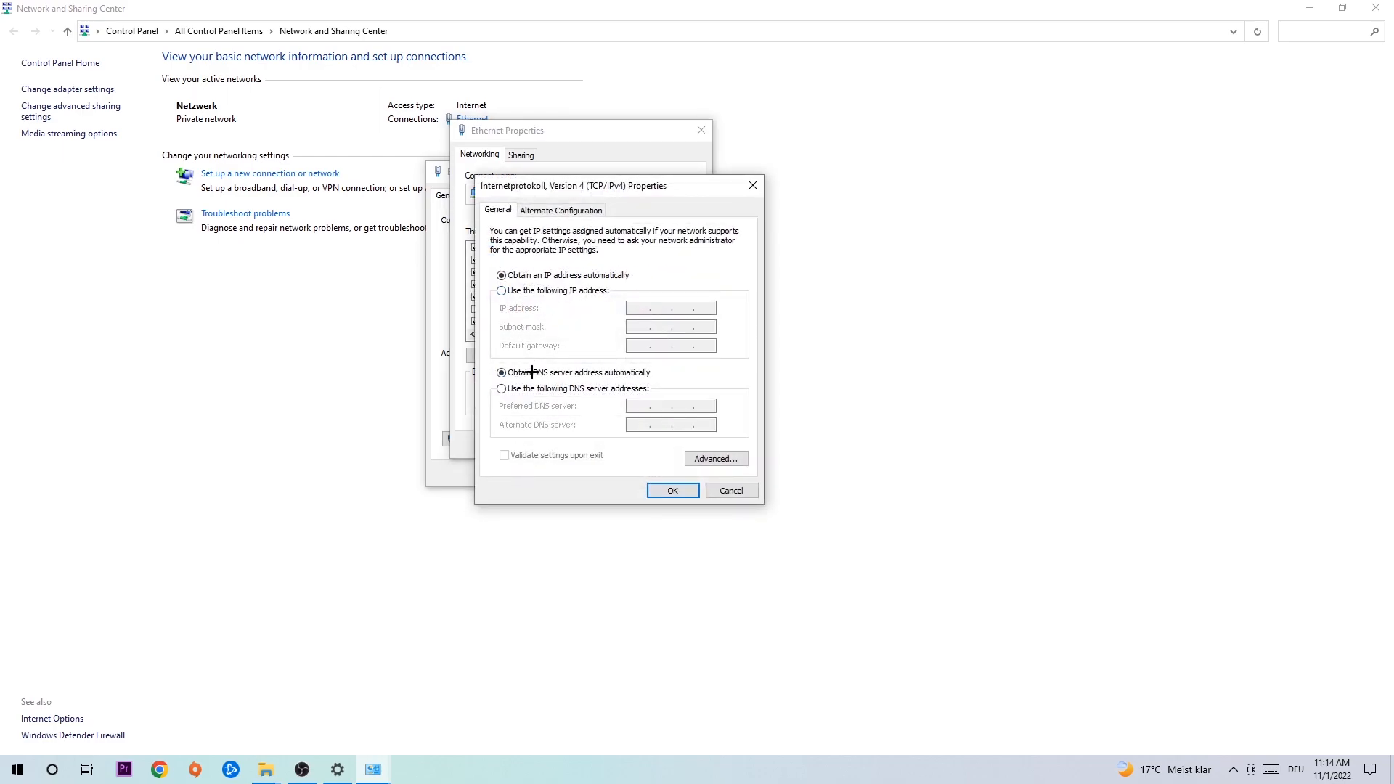
- Select 'Use the following DNS server addresses' and focus the Preferred DNS server field
click(502, 388)
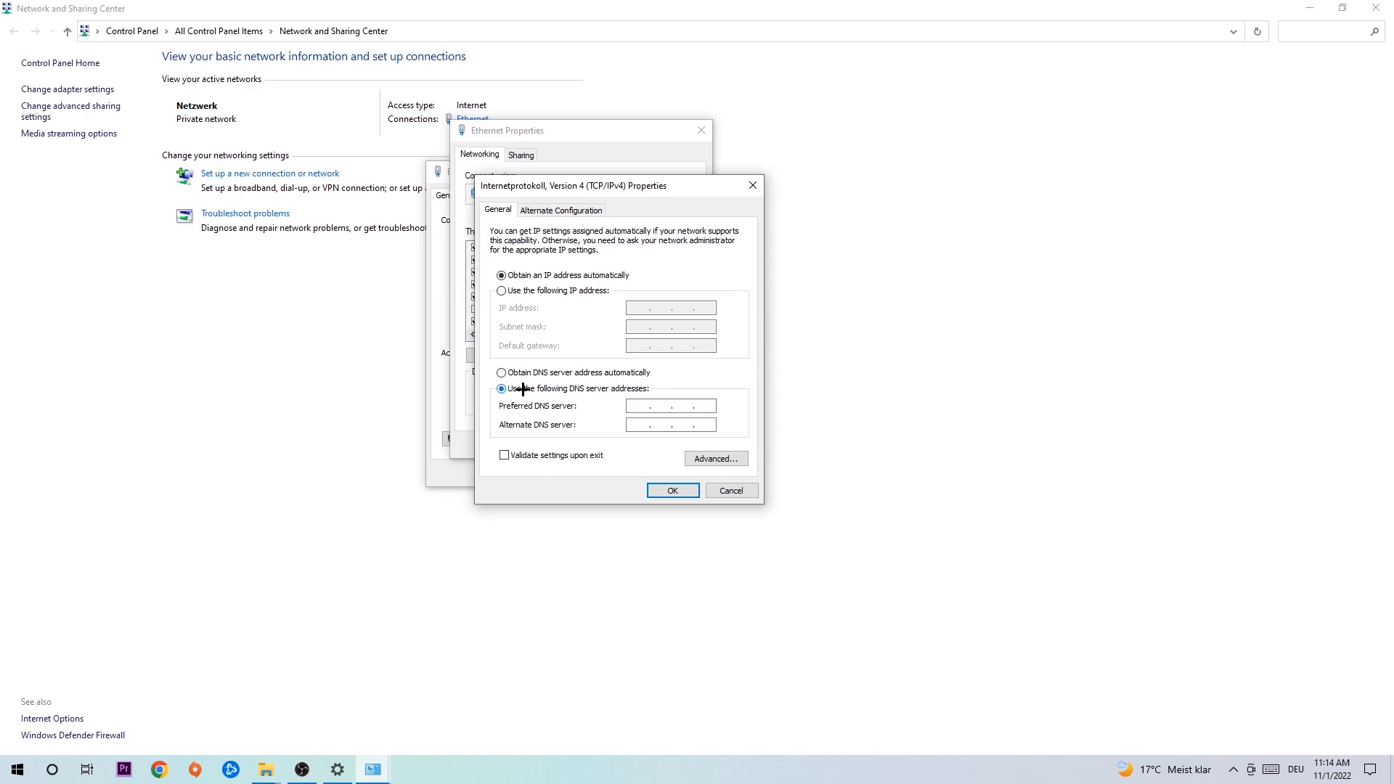
click(502, 389)
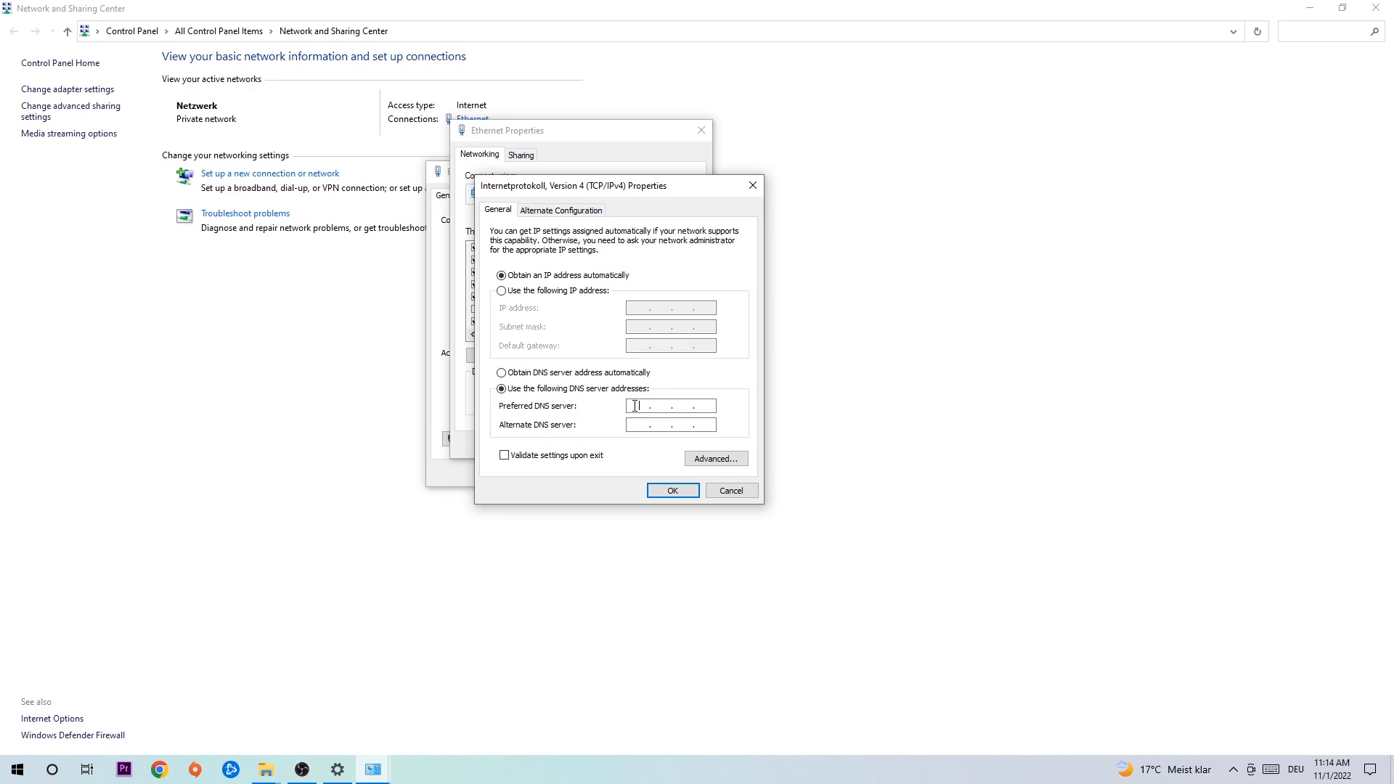
mouse_move(611, 431)
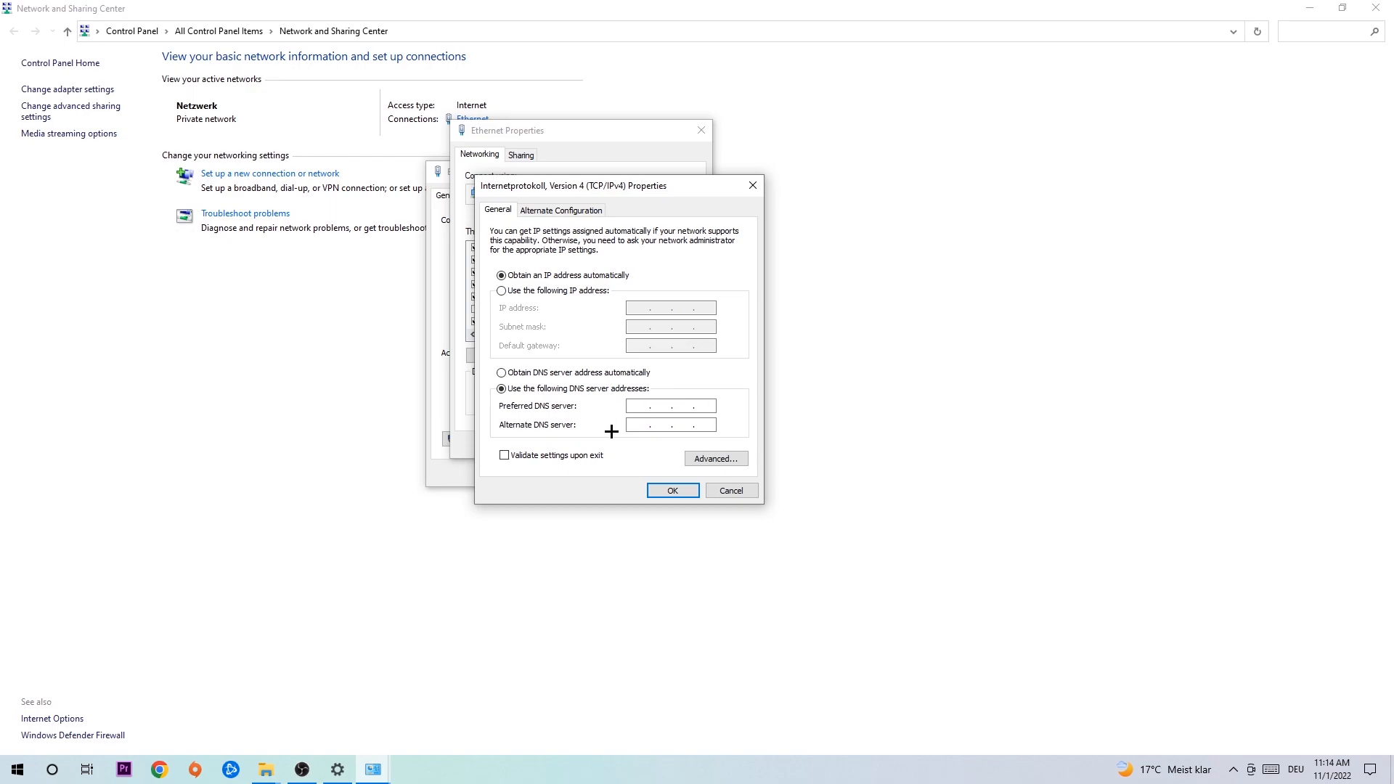